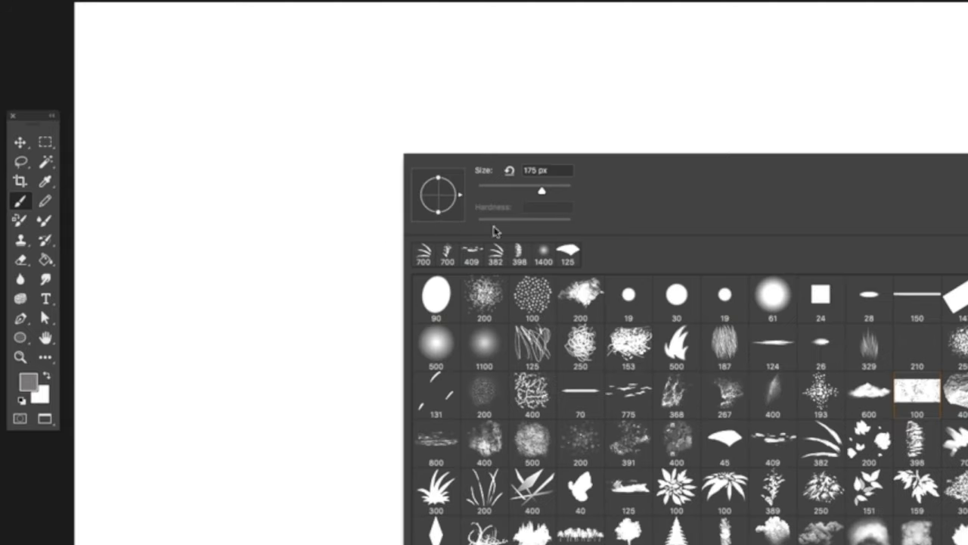
# Choose the hard round brush preset at 90 px and return to the canvas
pyautogui.click(436, 295)
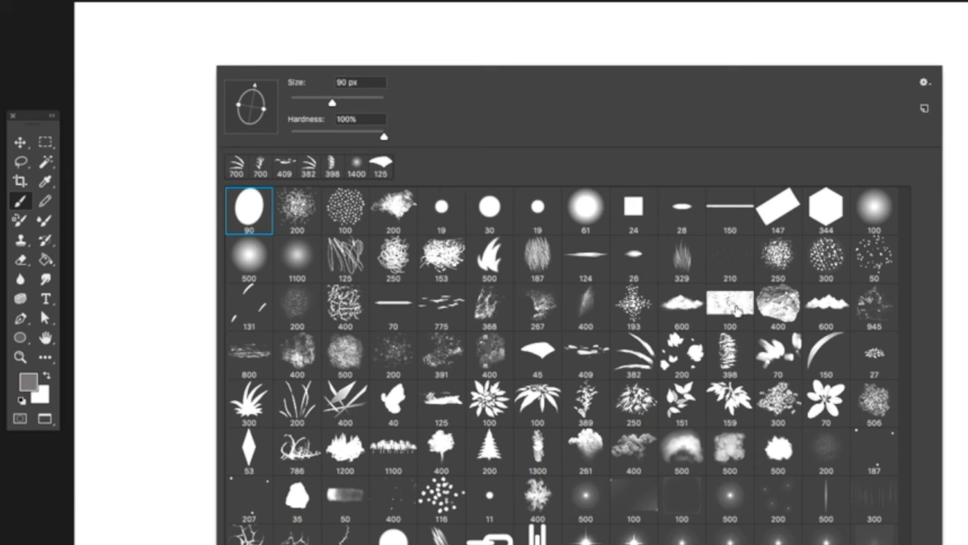
pyautogui.moveTo(743, 310)
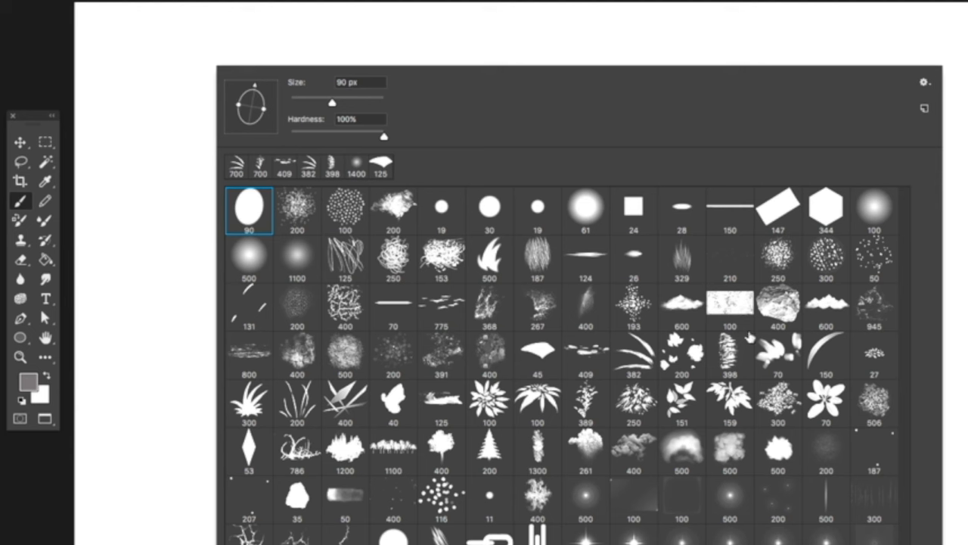
pyautogui.moveTo(752, 289)
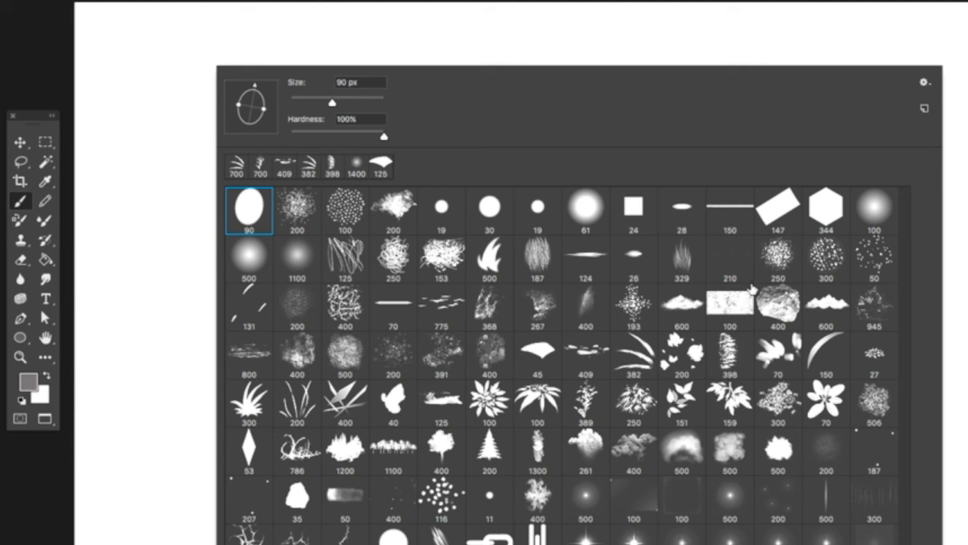
pyautogui.click(729, 304)
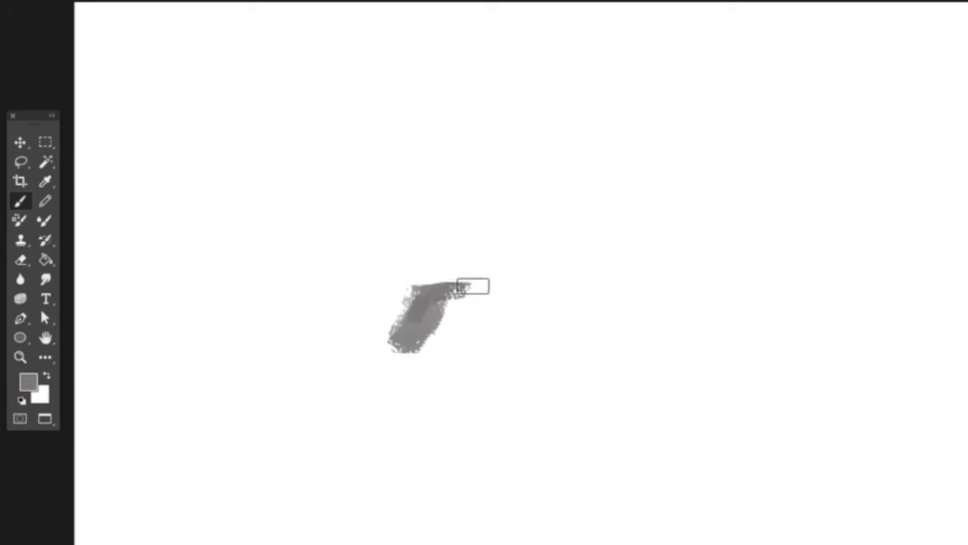
# Paint the first mid-grey patch of the rock silhouette on the white canvas
pyautogui.moveTo(472, 286); pyautogui.dragTo(630, 326)
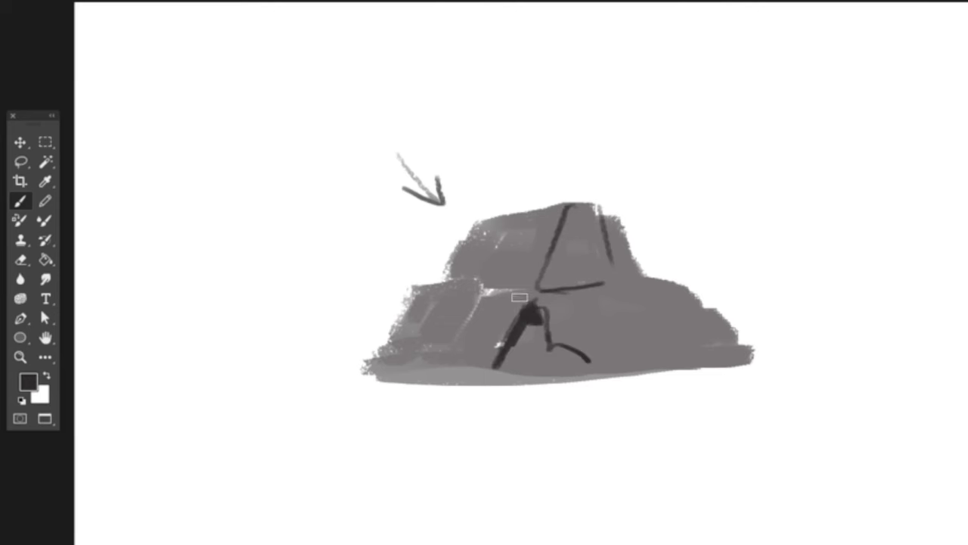
# Darken the shadow under the overhang and the rock's right-side planes
pyautogui.moveTo(522, 303); pyautogui.dragTo(560, 356)
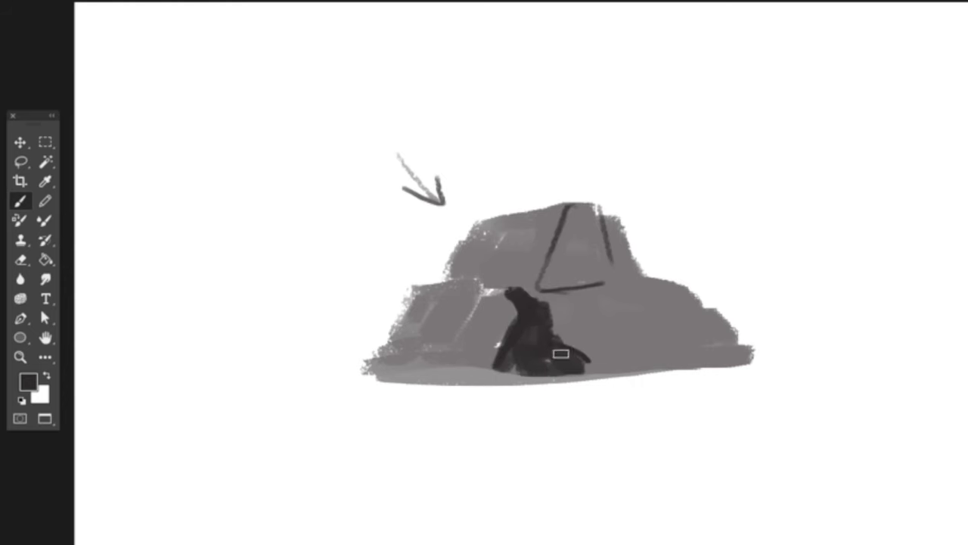
pyautogui.moveTo(561, 355); pyautogui.dragTo(507, 304)
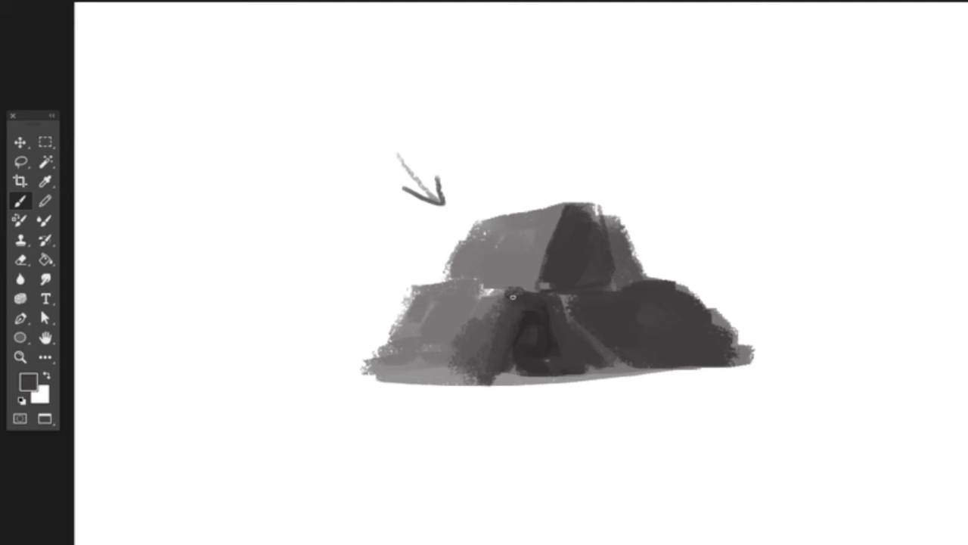
# Draw dark cracks across the left faces and a lighter edge on the upper ledge
pyautogui.moveTo(386, 347); pyautogui.dragTo(522, 342)
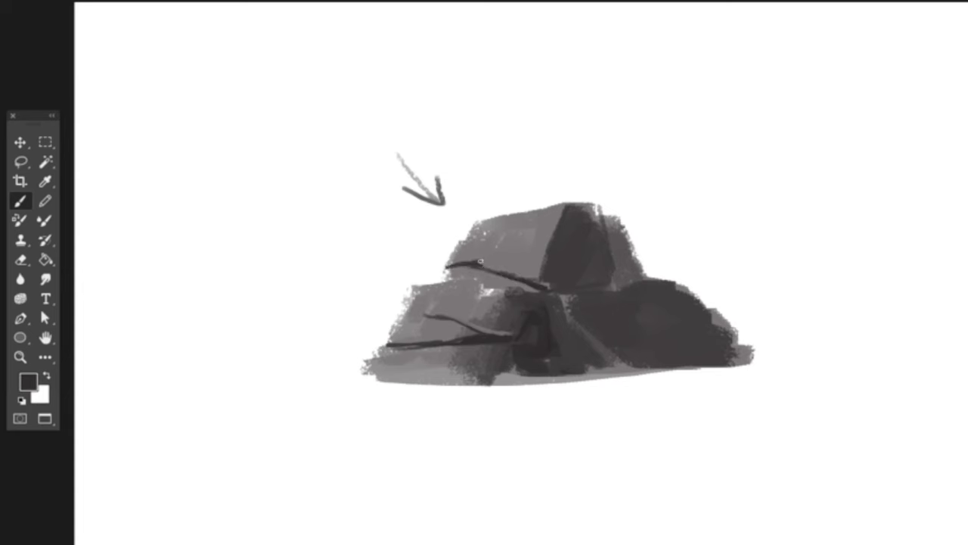
pyautogui.moveTo(453, 264); pyautogui.dragTo(557, 289)
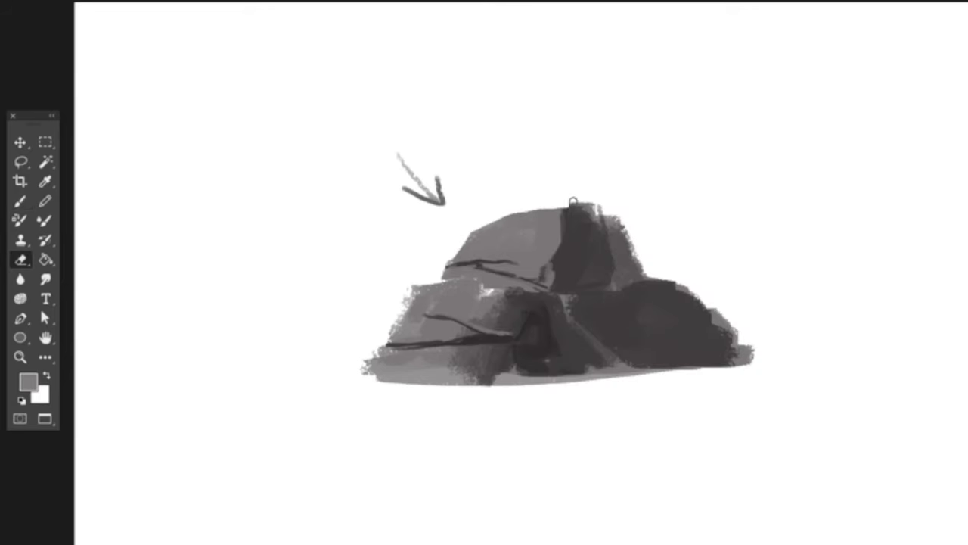
# Brush lighter grey over the lower-left rock faces
pyautogui.moveTo(572, 199); pyautogui.dragTo(639, 273)
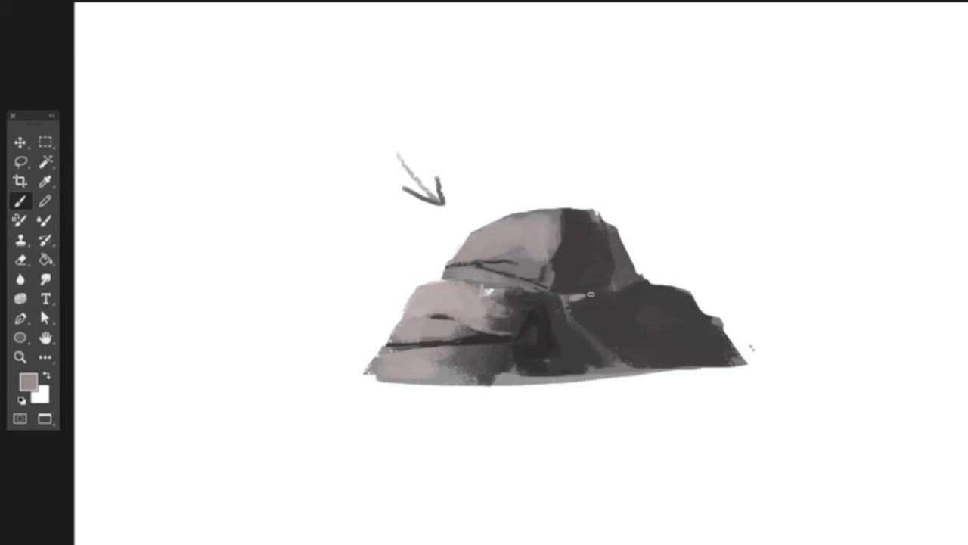
# Stroke over the rock faces to adjust the light-shadow transitions
pyautogui.moveTo(606, 295); pyautogui.dragTo(575, 306)
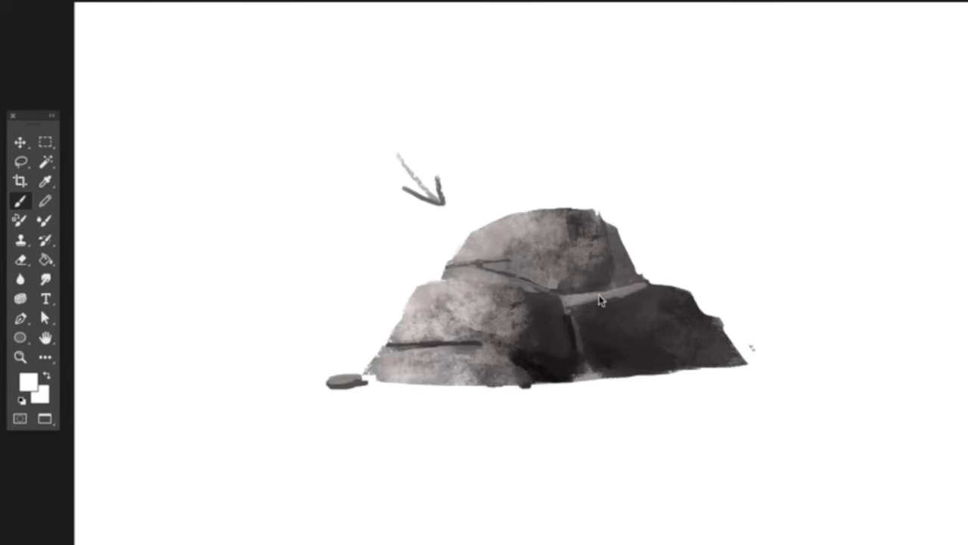
pyautogui.moveTo(416, 230)
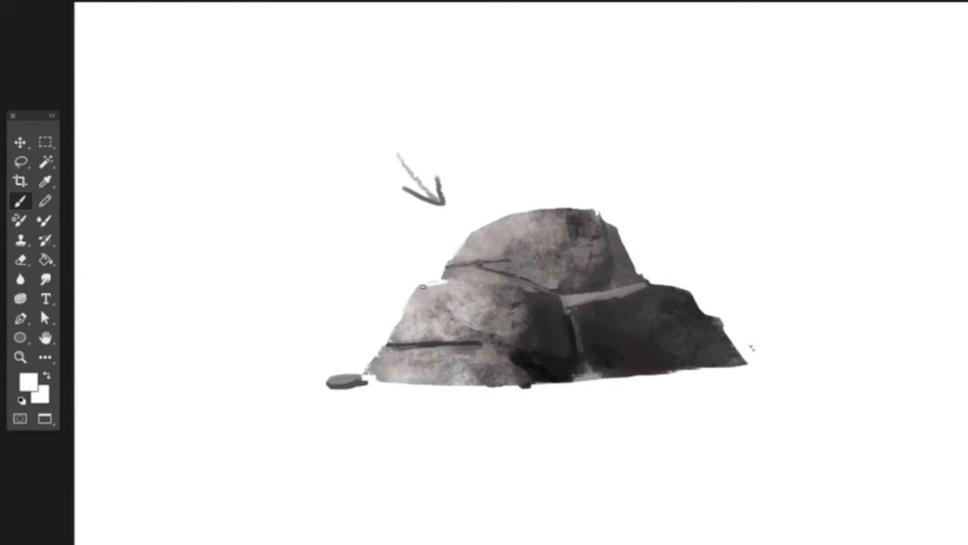
# Brighten the highlight edge along the upper ledge crack
pyautogui.moveTo(421, 286); pyautogui.dragTo(512, 286)
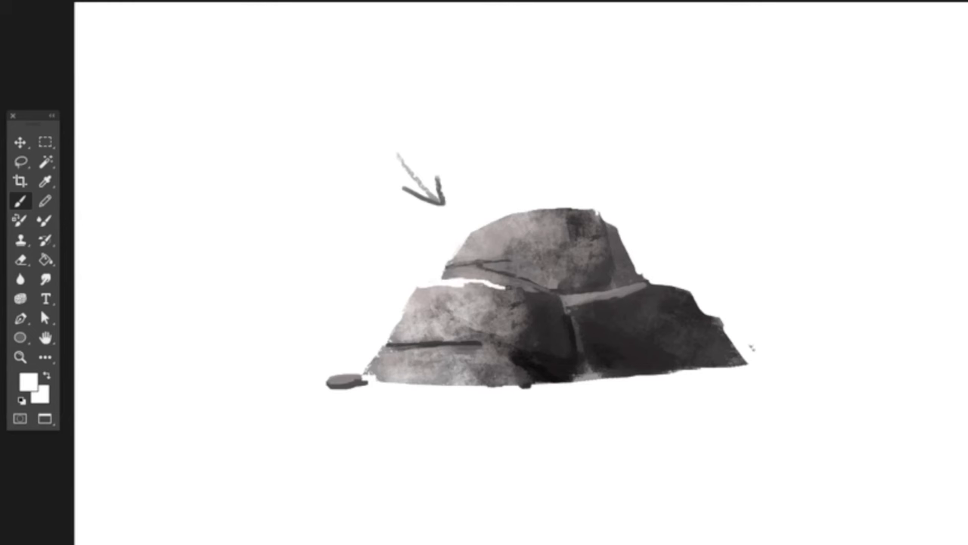